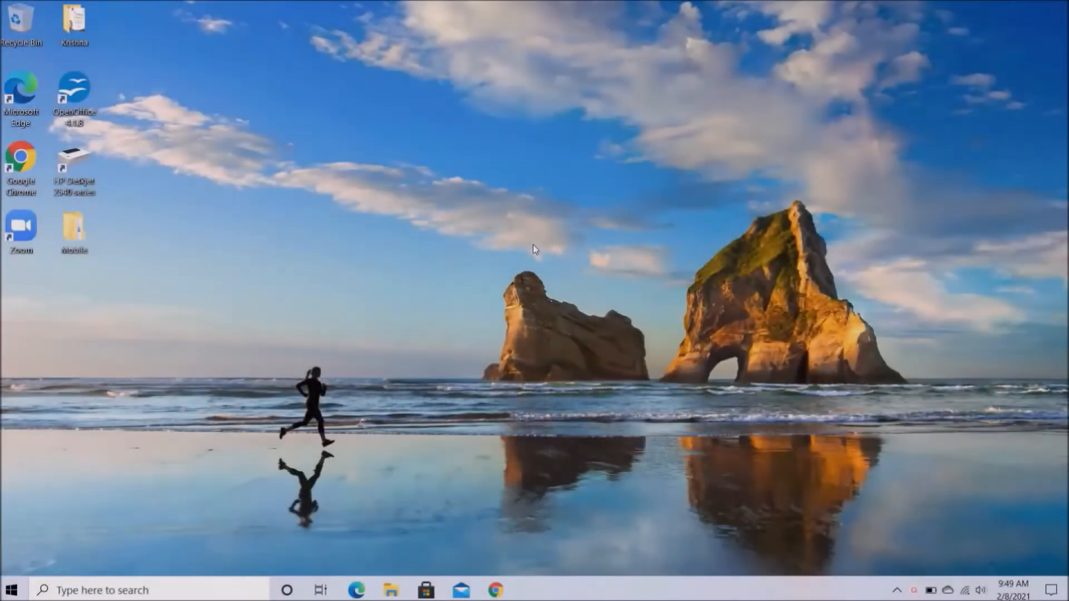
mouse_move(674, 251)
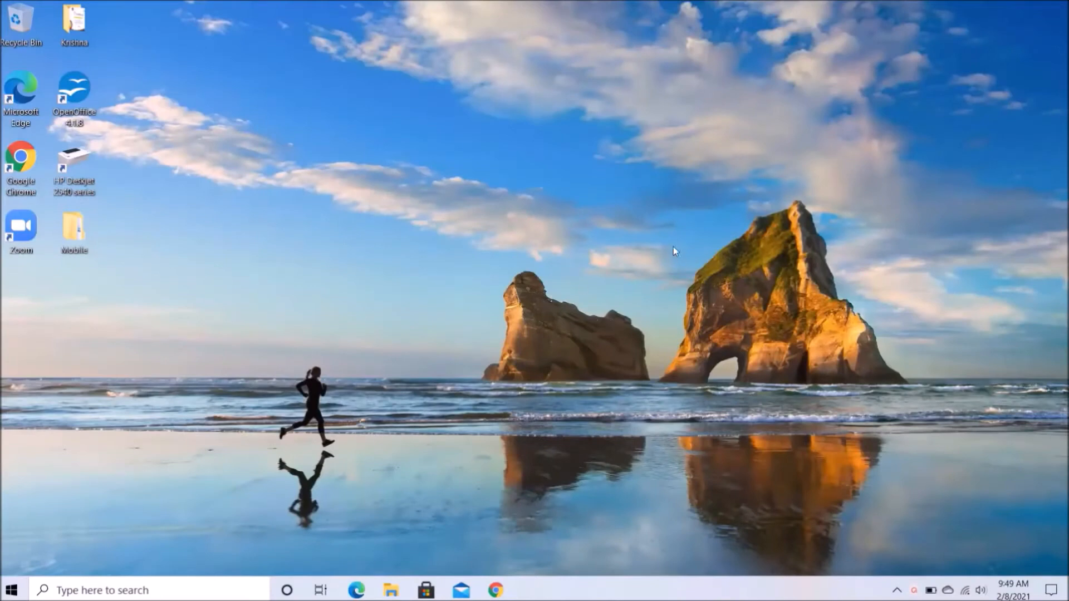
mouse_move(707, 237)
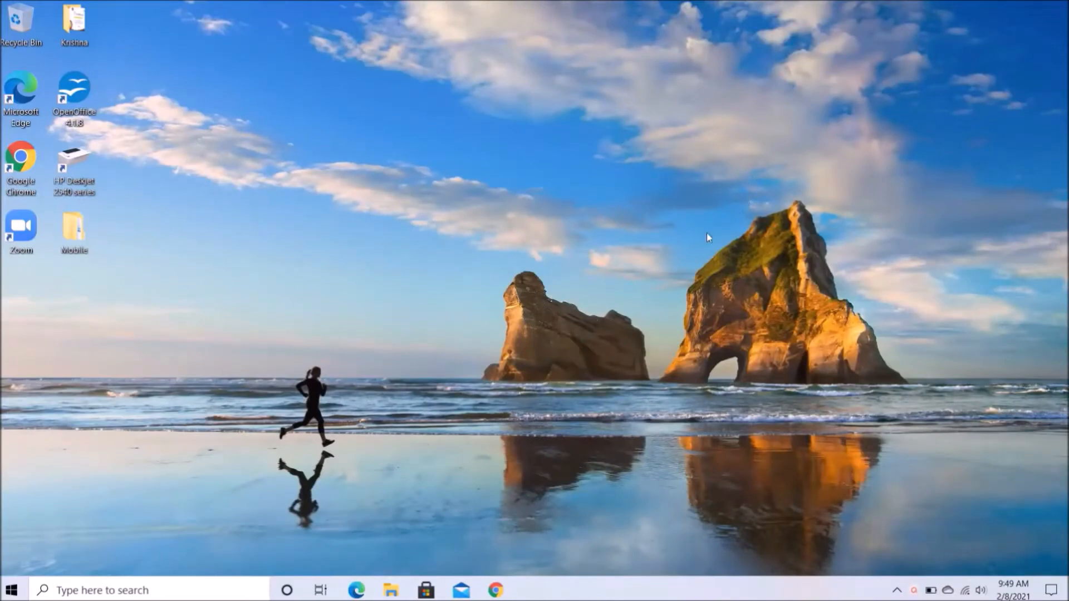
mouse_move(668, 322)
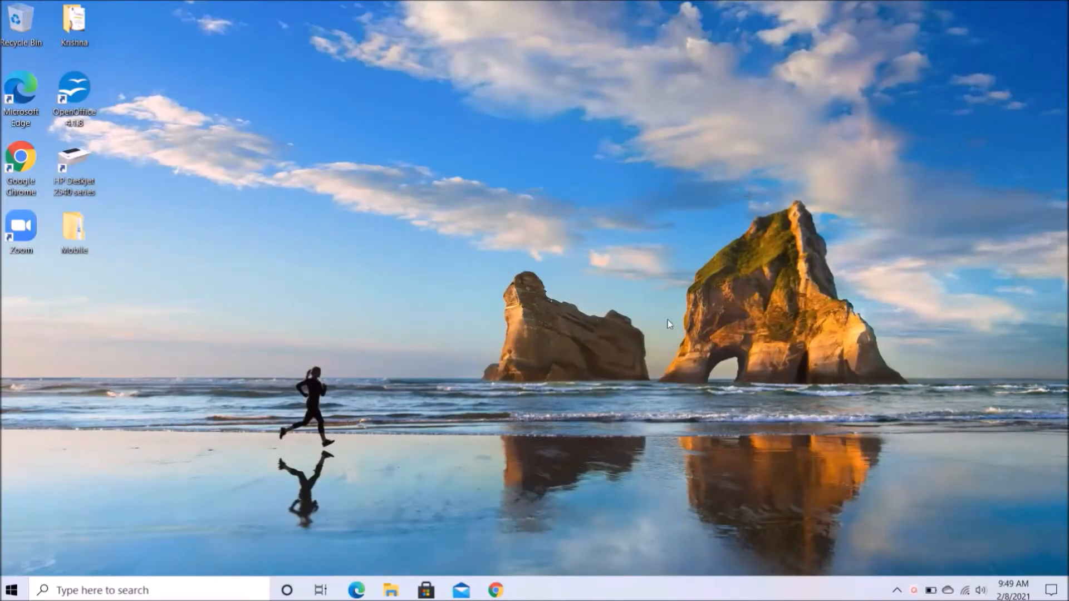
mouse_move(612, 263)
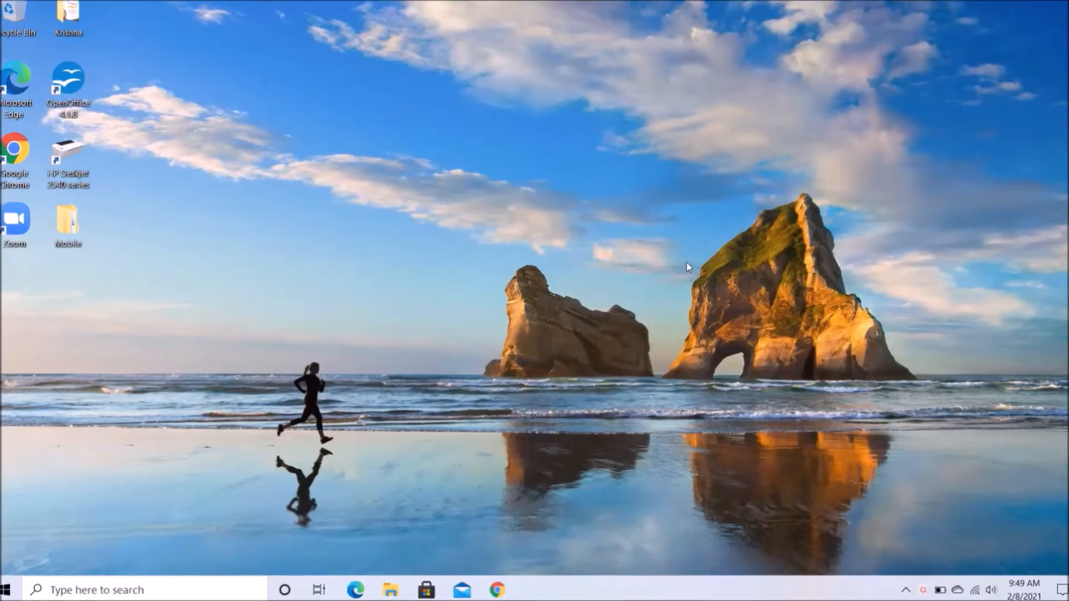
Step: Search Google for 'rapid typing' in Chrome
left_click(497, 590)
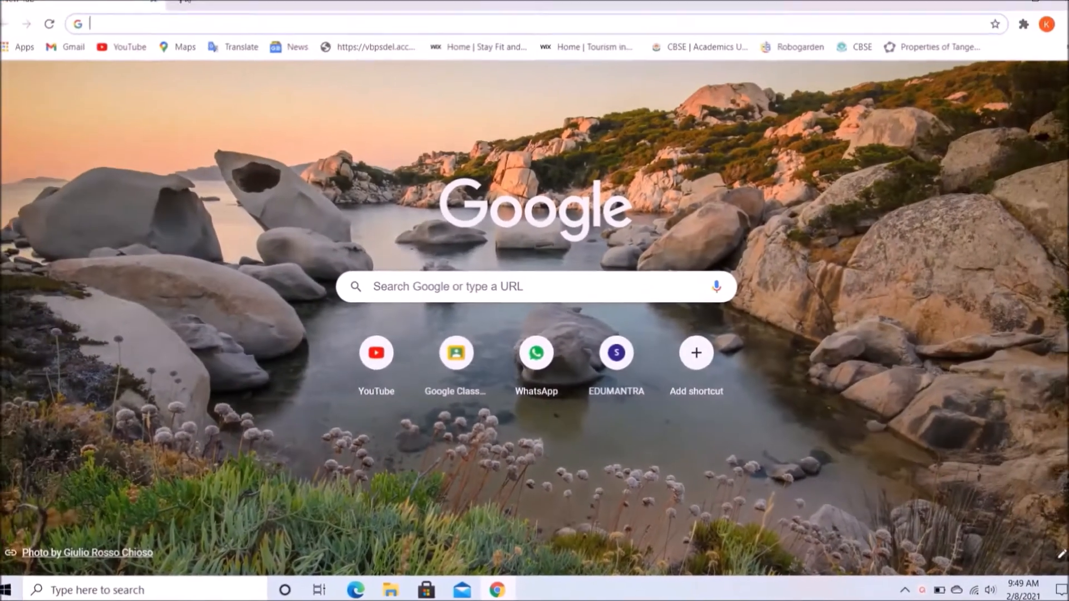
type("rapidtyping.com")
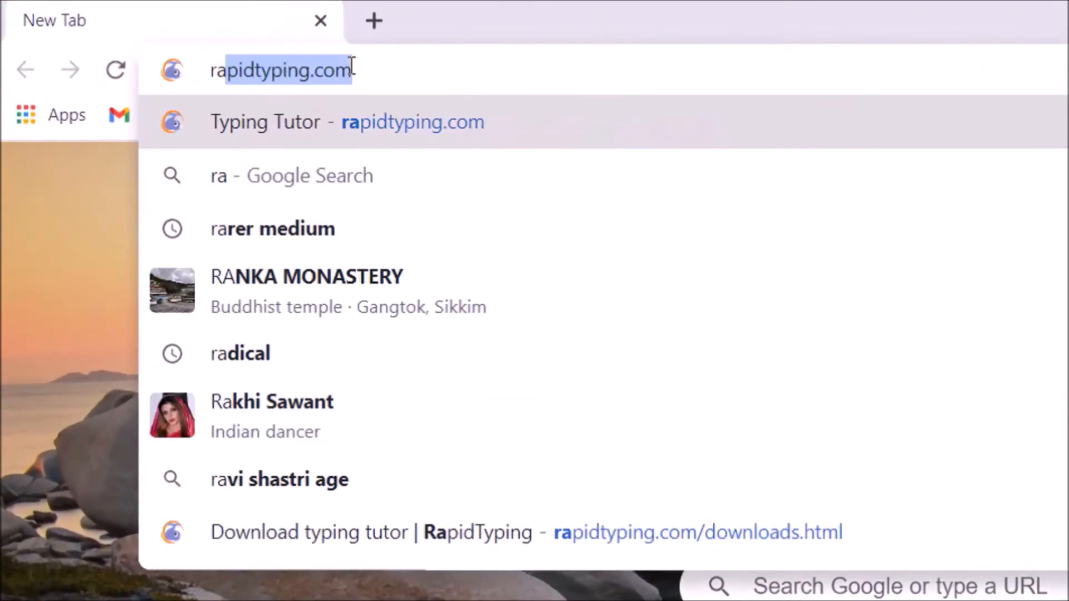
type("rapid typing tutor")
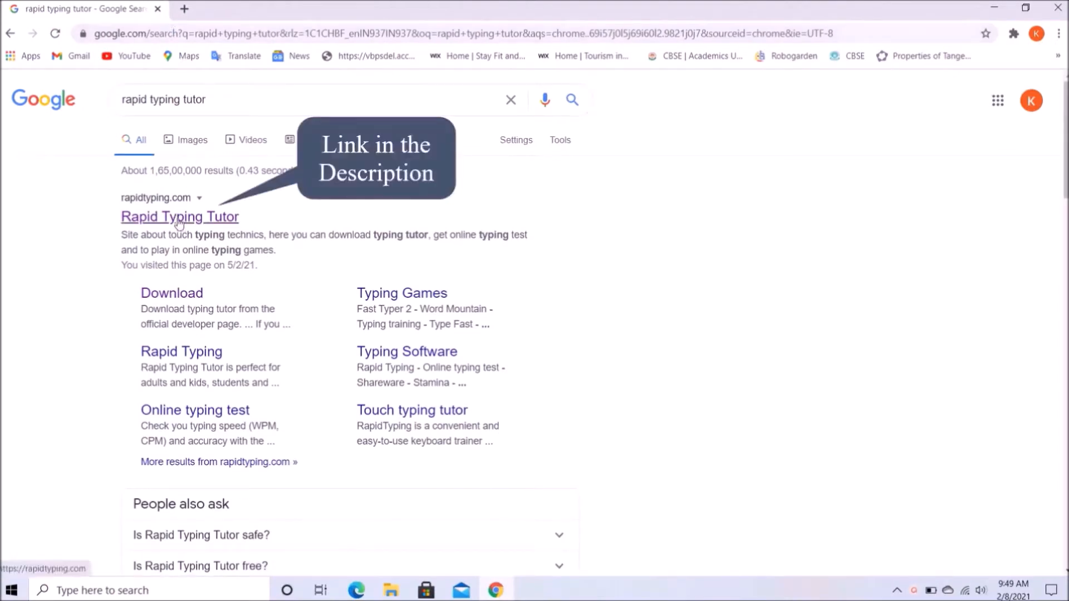
Step: Open the Rapid Typing Tutor site's Download page and scroll to Setup for Windows
left_click(179, 216)
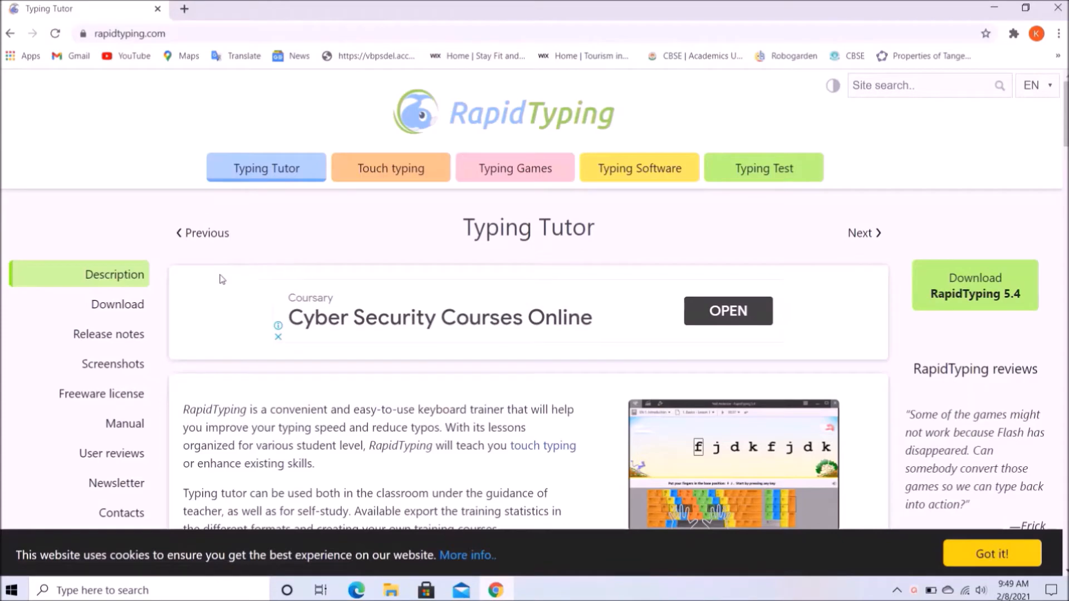
left_click(118, 304)
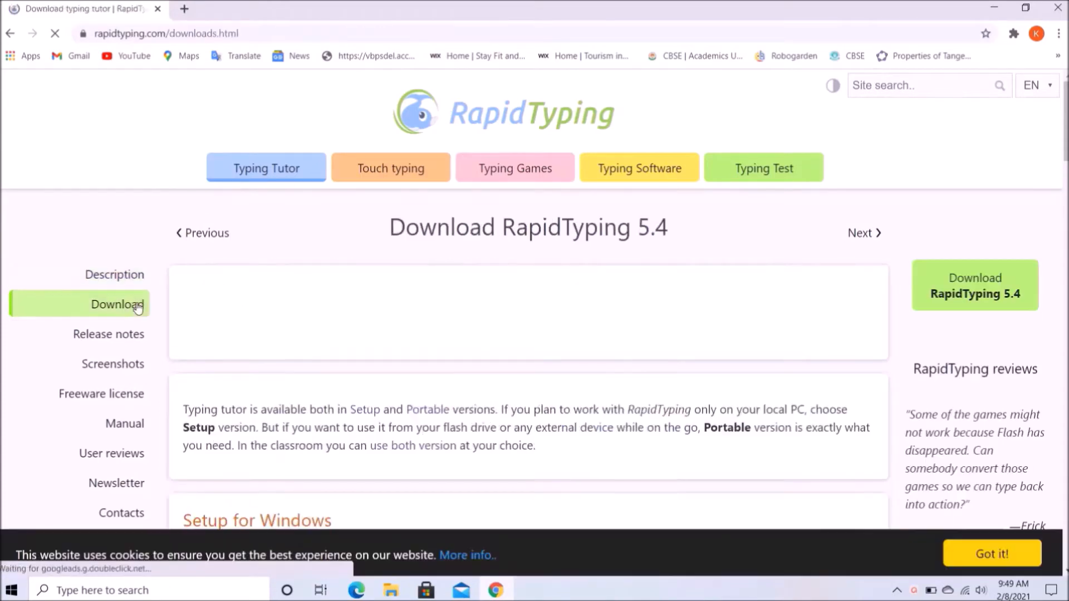
scroll("down", 3)
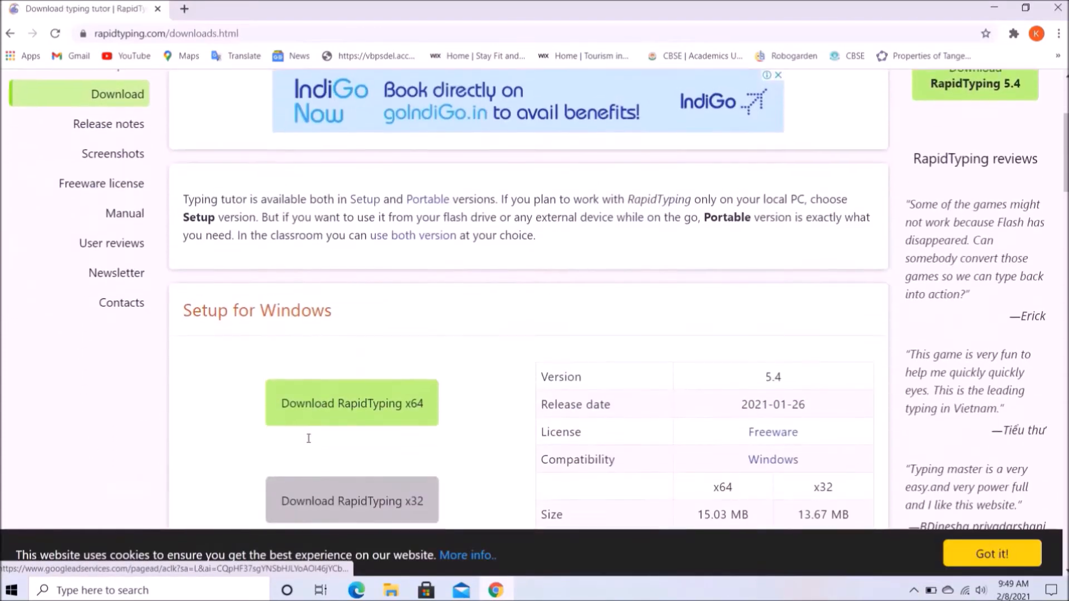
scroll("down", 3)
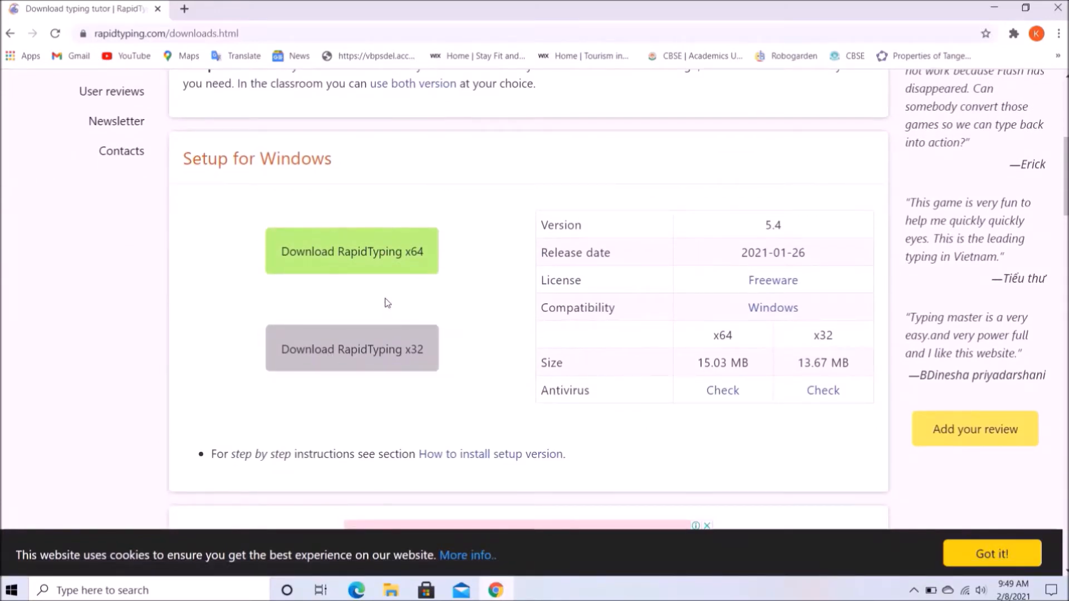
mouse_move(359, 271)
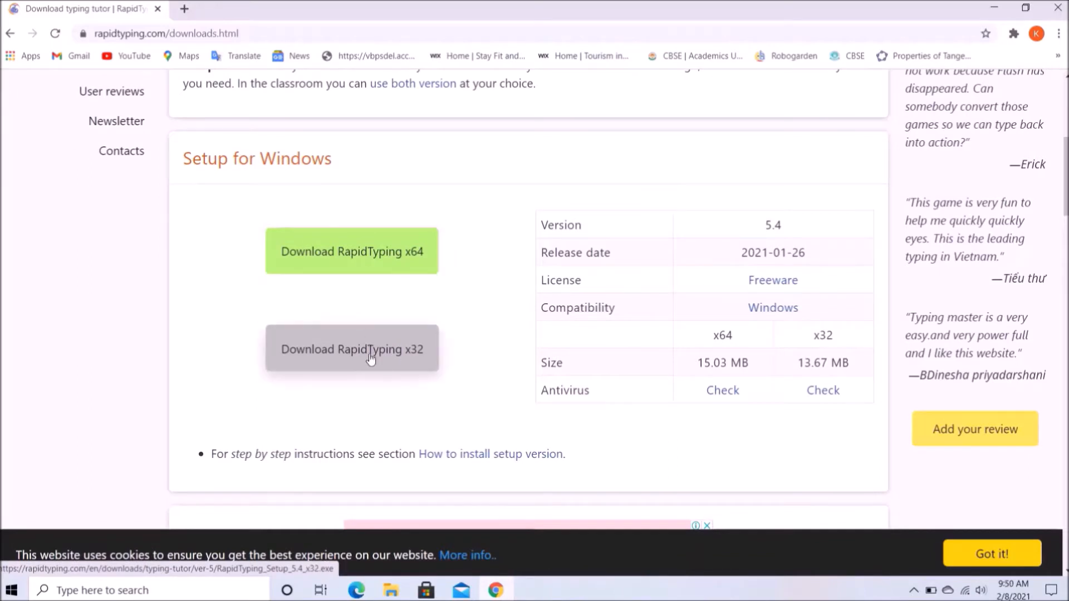
mouse_move(371, 362)
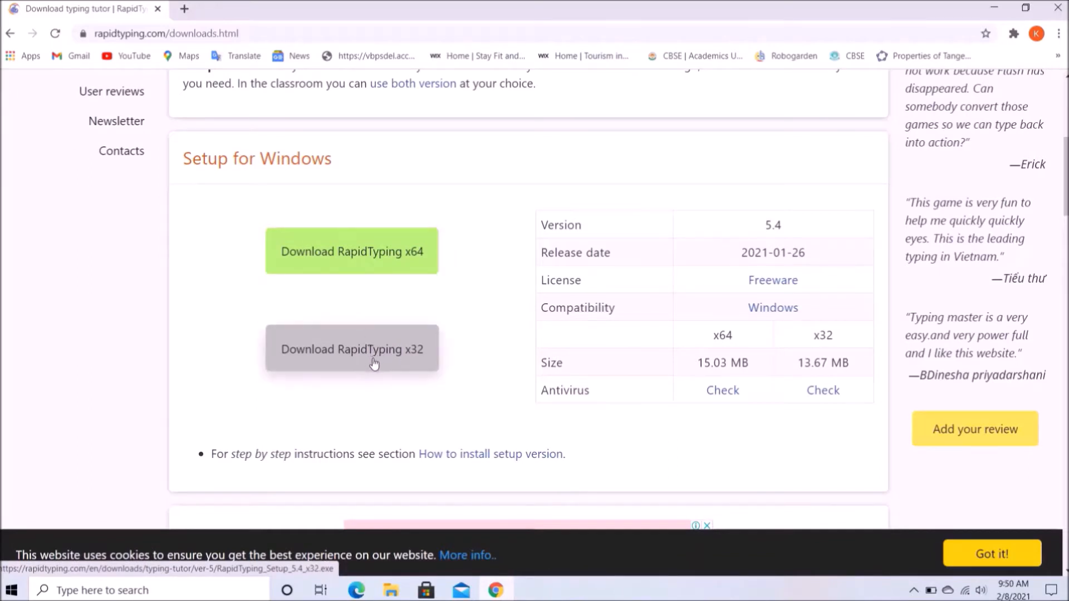
mouse_move(428, 282)
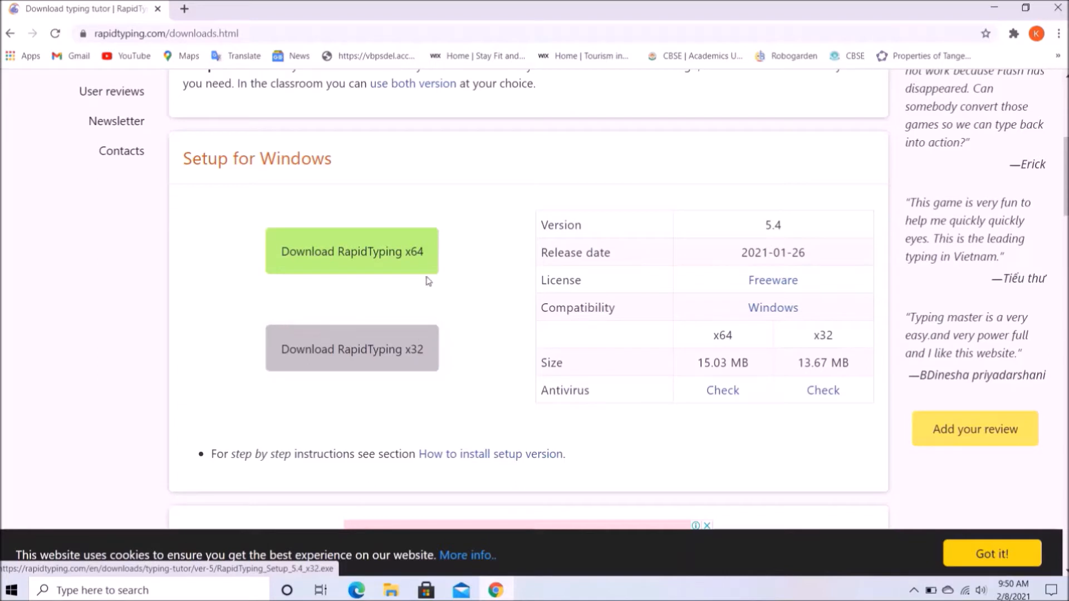
mouse_move(400, 273)
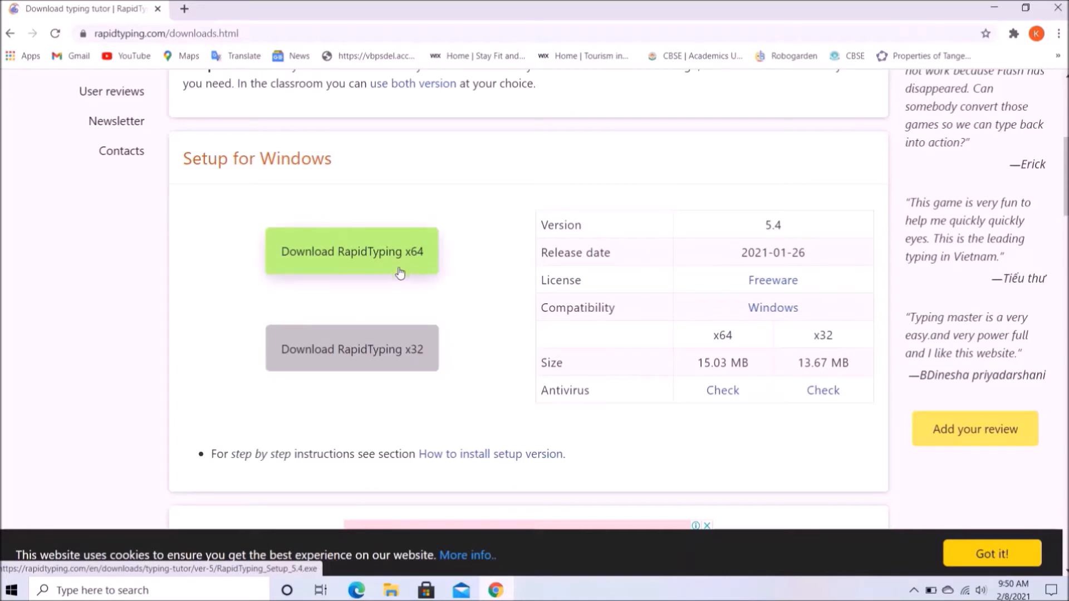
mouse_move(401, 271)
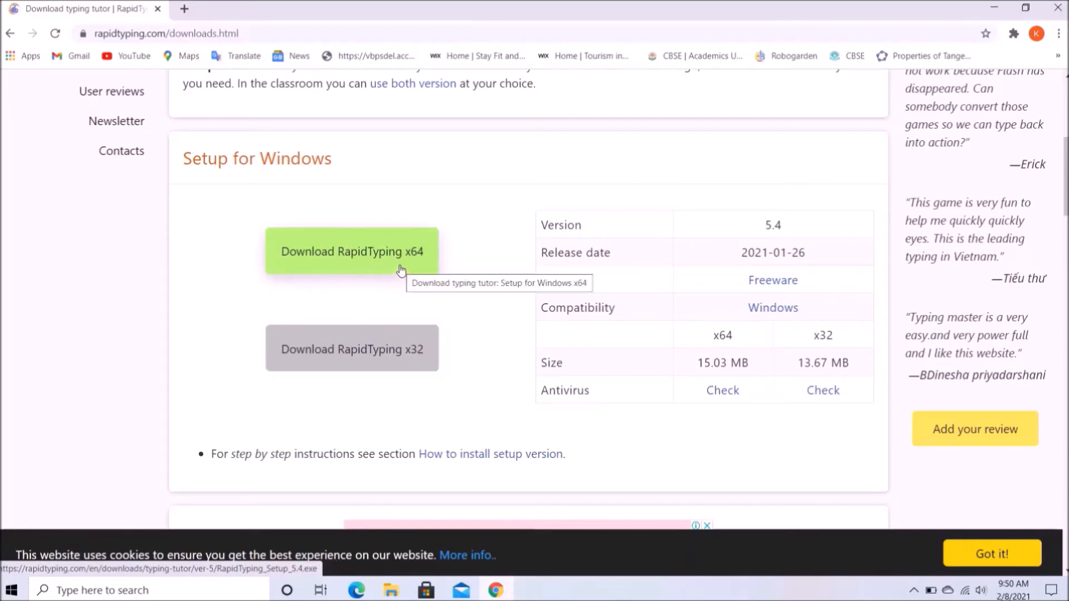
Step: Download the RapidTyping x64 installer
left_click(352, 251)
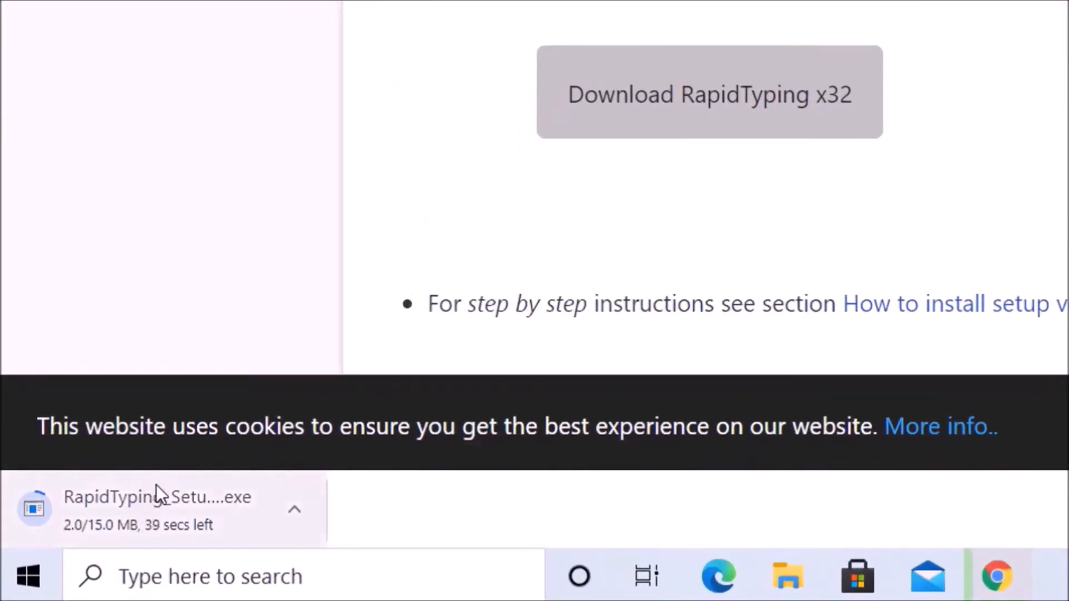
mouse_move(194, 361)
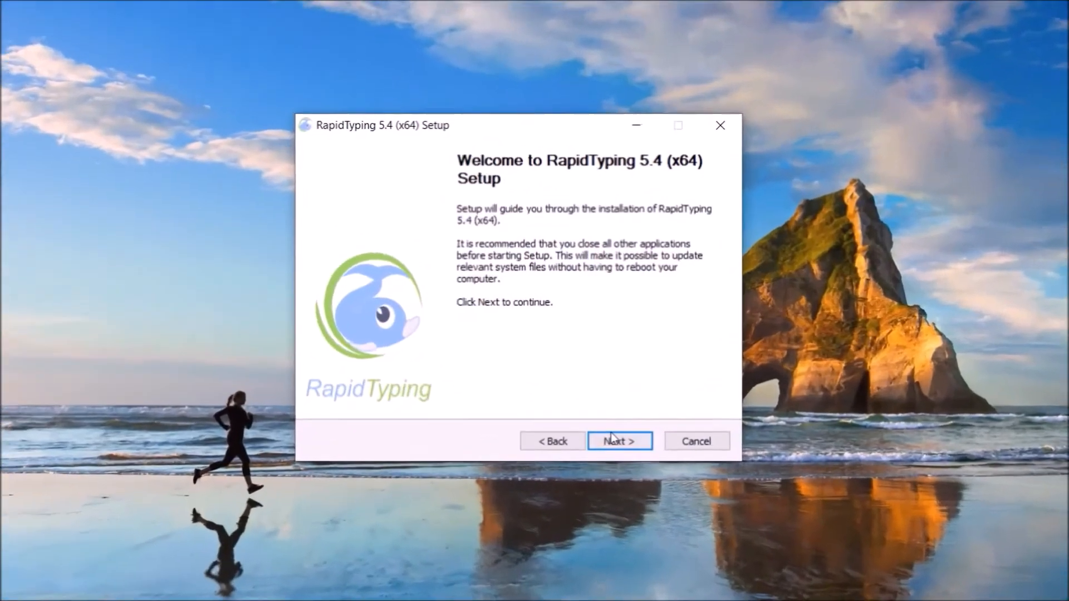
Step: Install RapidTyping as a personal installation in the default folder with desktop and Quick Launch icons
left_click(617, 441)
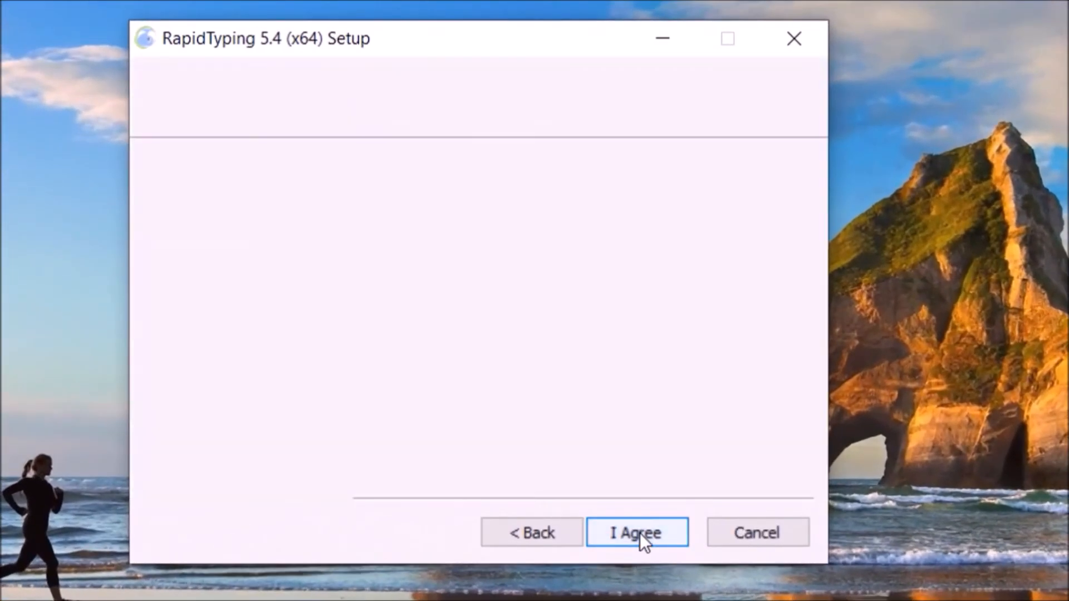
left_click(636, 532)
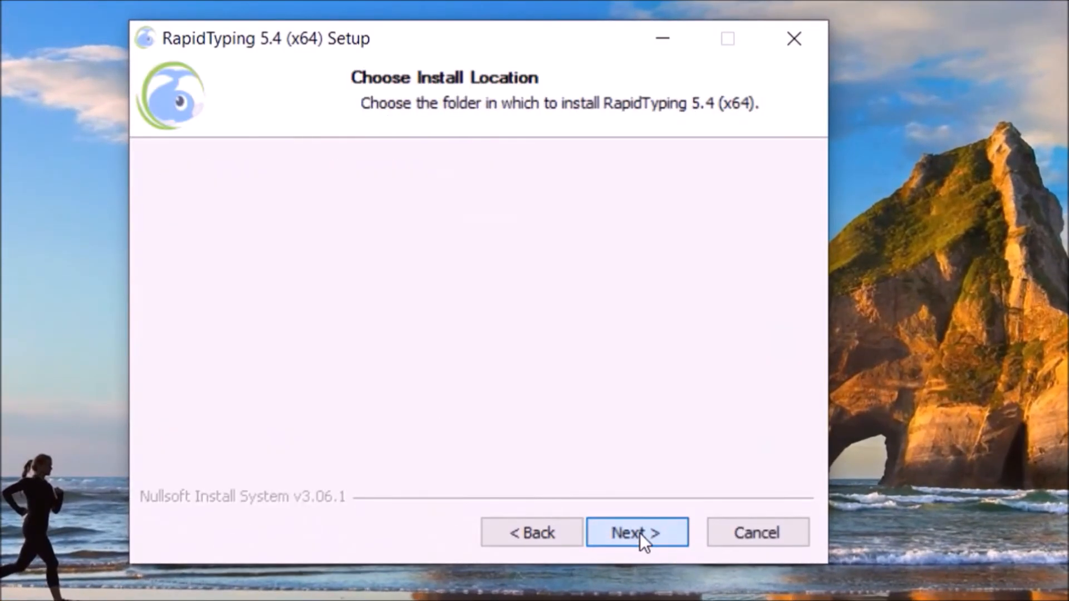
left_click(636, 532)
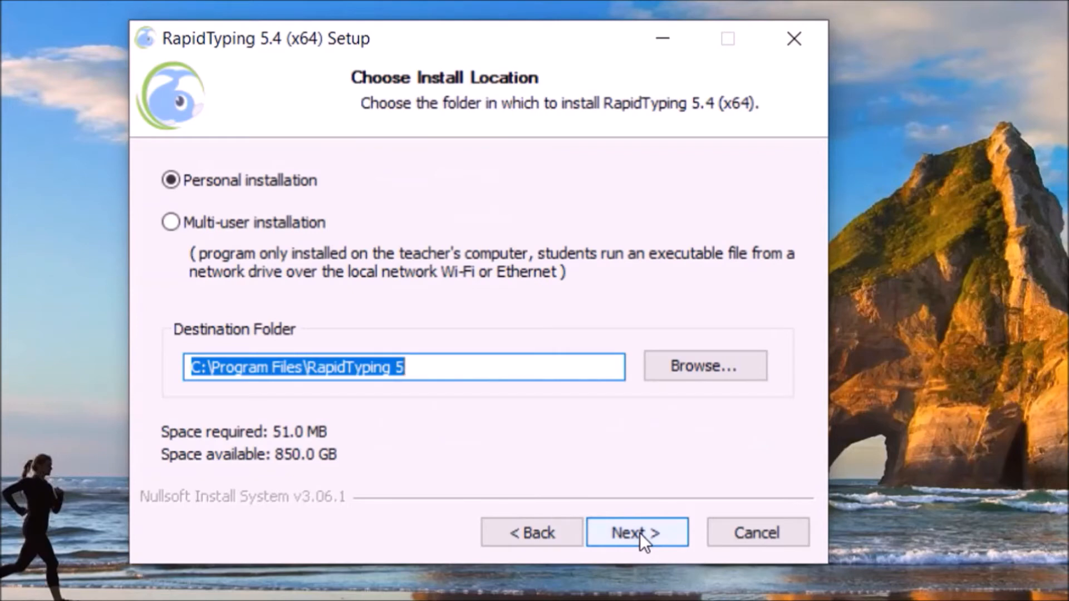
left_click(635, 532)
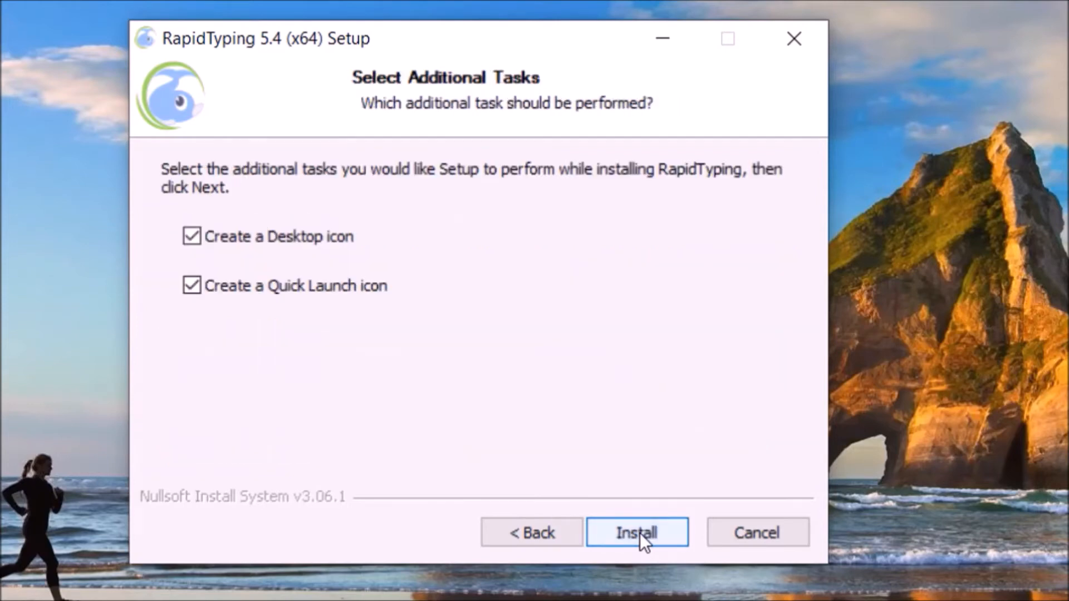
left_click(636, 532)
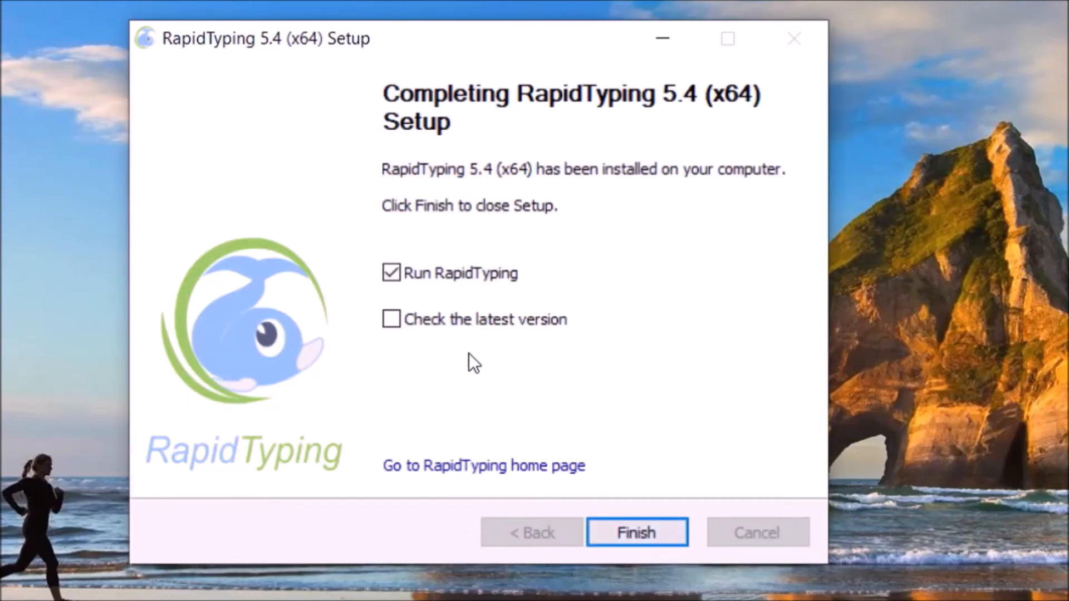
Step: Enable 'Check the latest version' and finish setup, launching RapidTyping
left_click(392, 319)
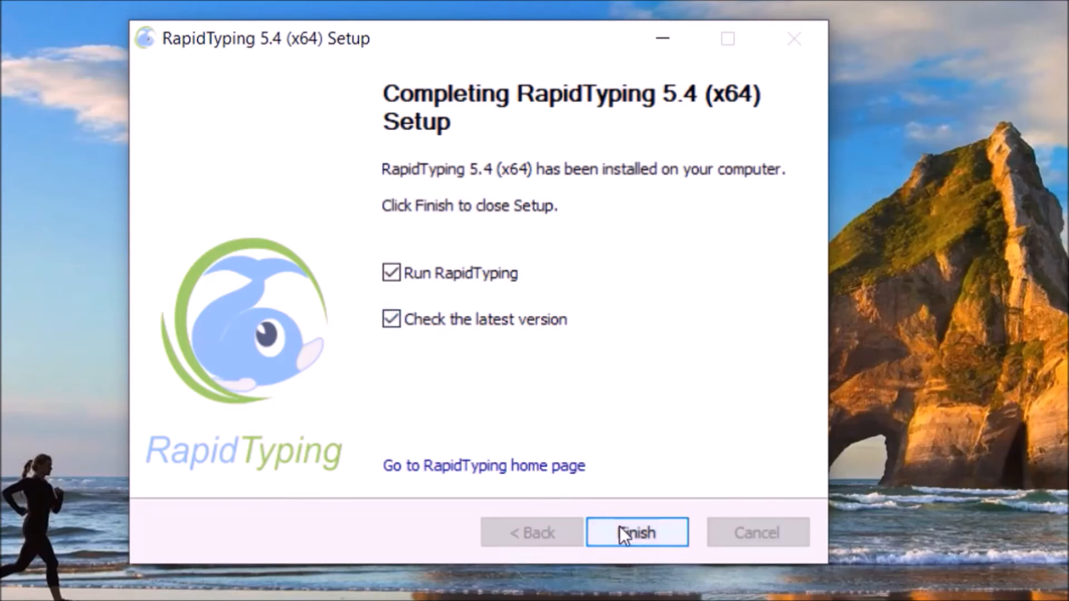
left_click(637, 532)
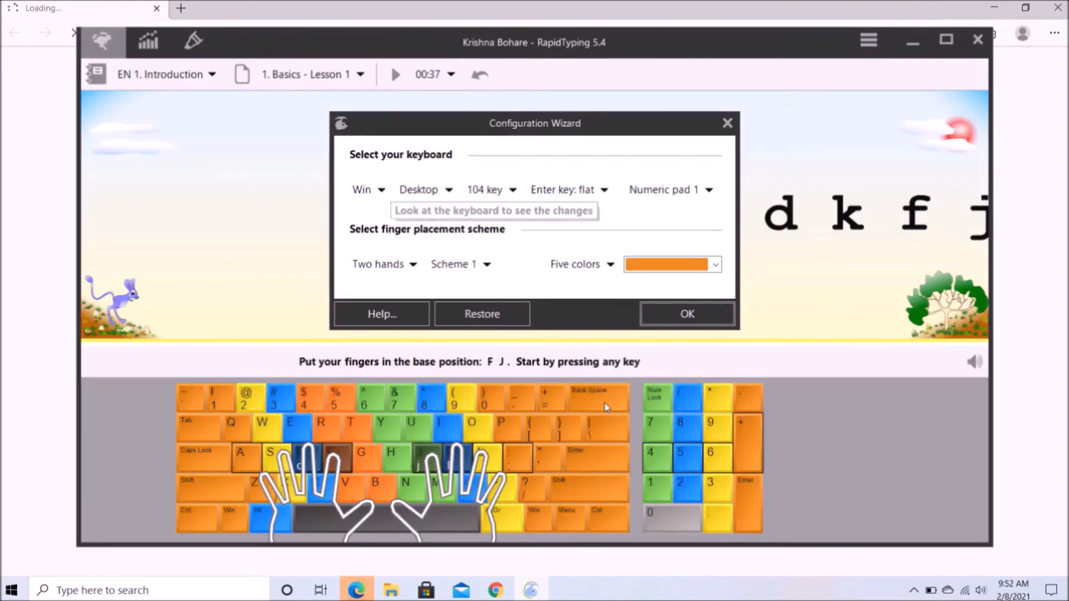